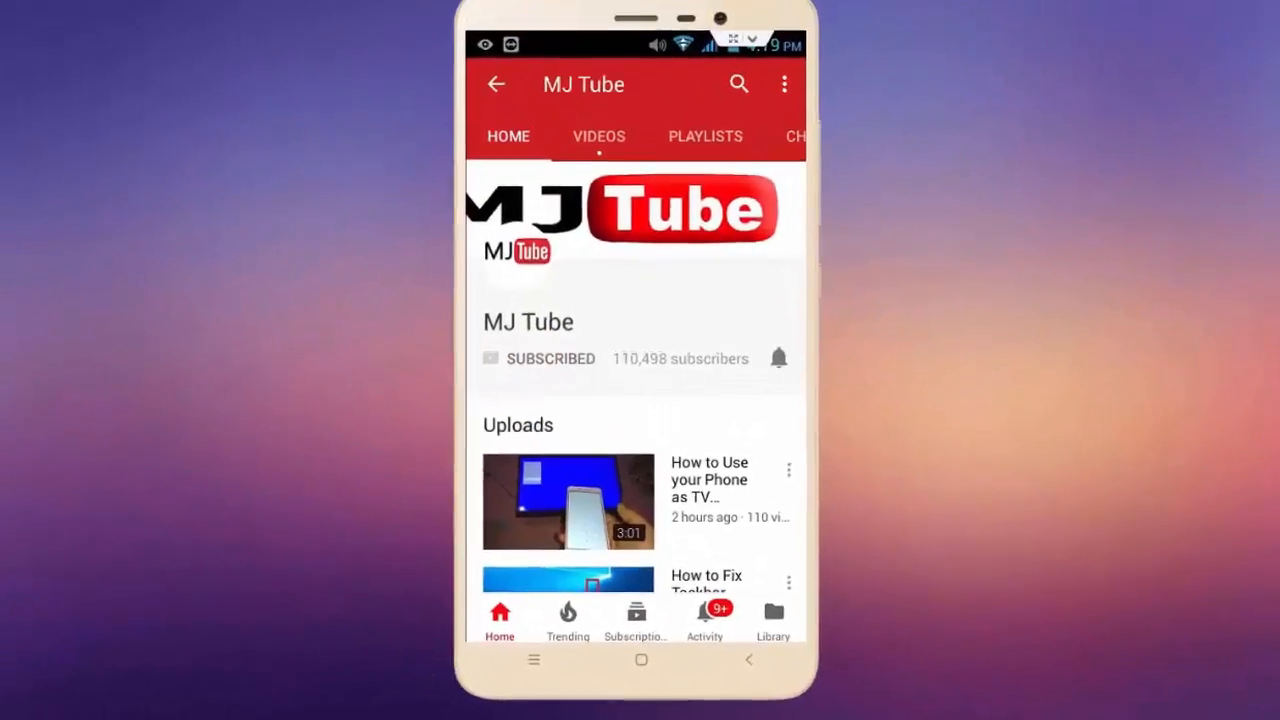
Step: Open the Word Options window from the File menu
{"action": "left_click", "coordinate": [778, 358]}
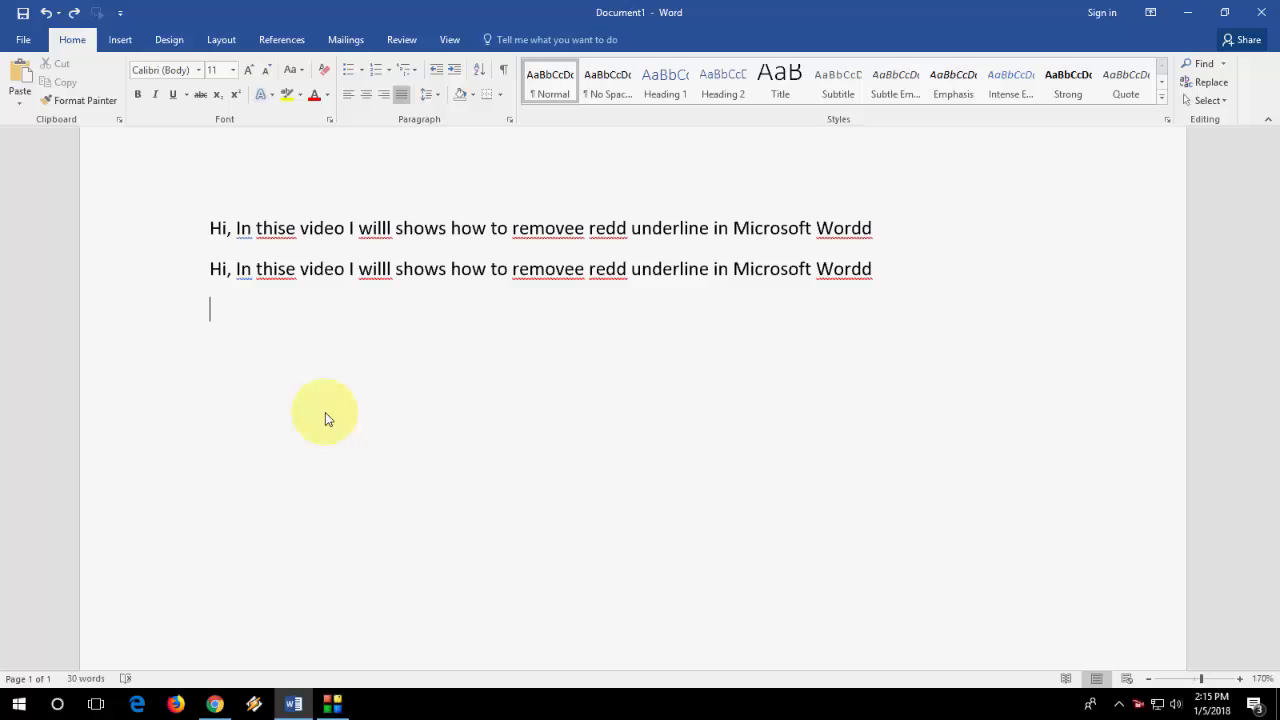
{"action": "mouse_move", "coordinate": [140, 316]}
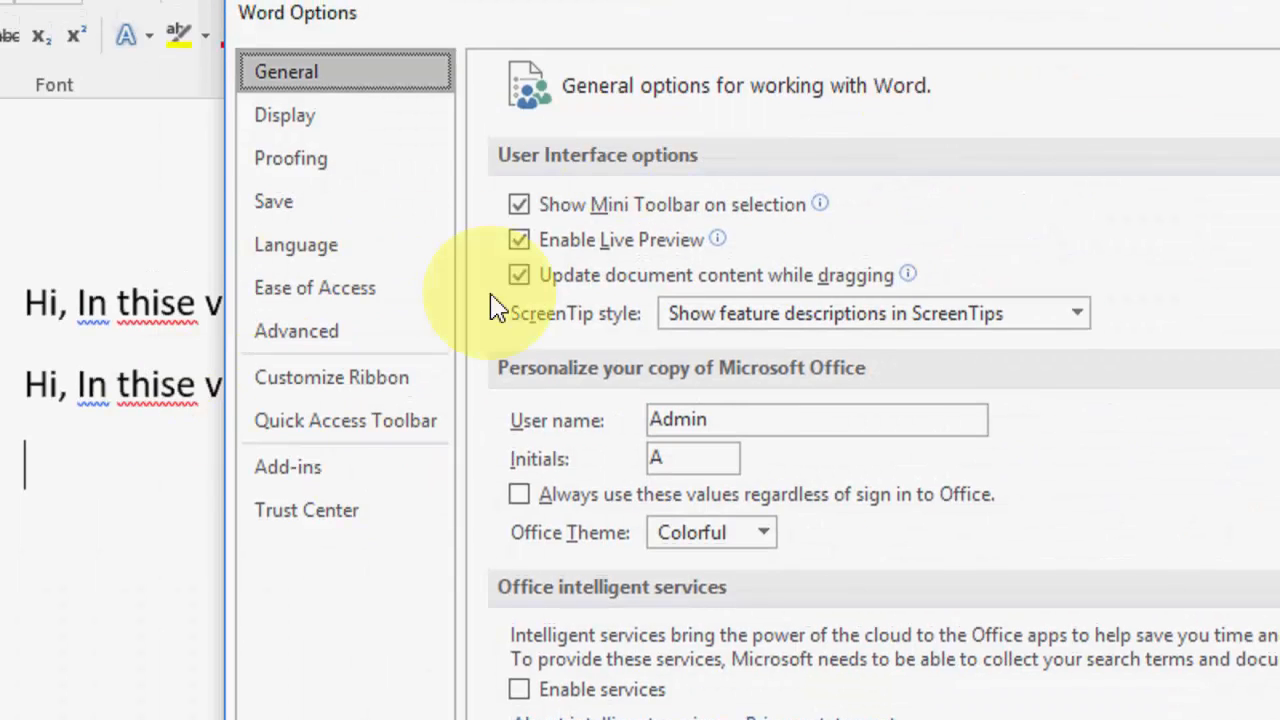
Step: In Proofing, uncheck 'Check spelling as you type' and 'Mark grammar errors as you type'
{"action": "left_click", "coordinate": [292, 158]}
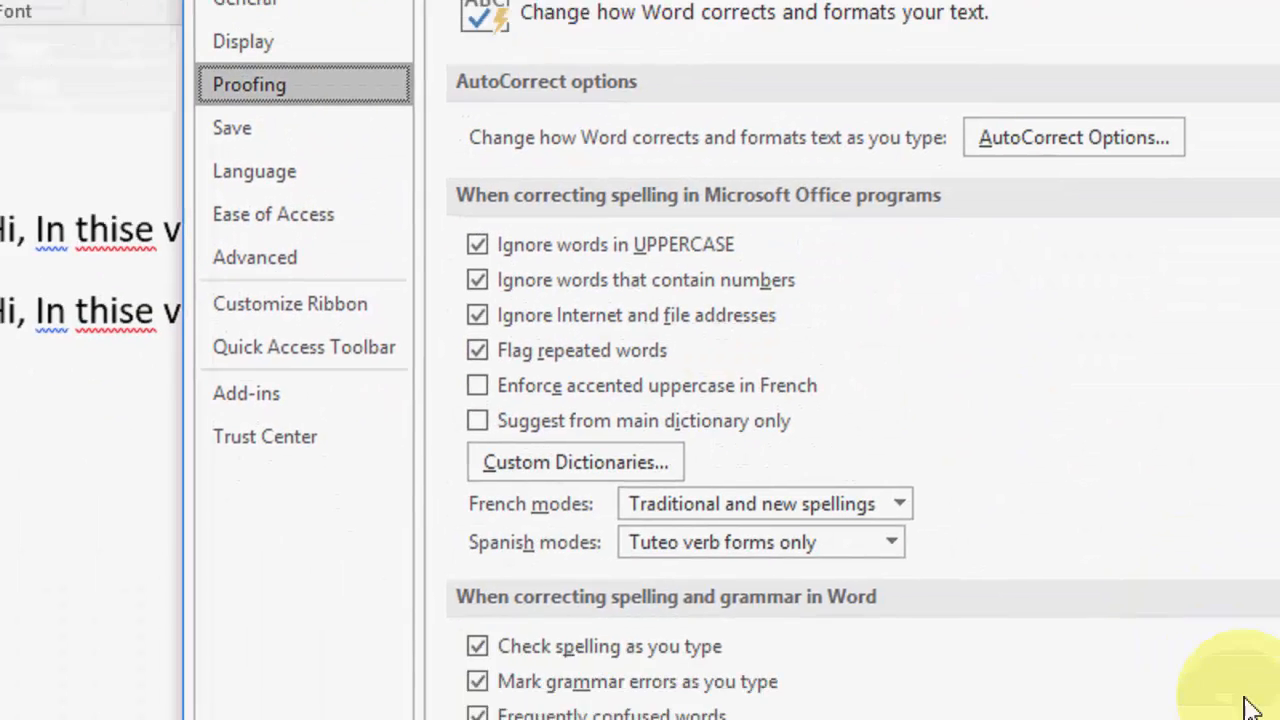
{"action": "scroll", "scroll_direction": "down", "scroll_amount": 3}
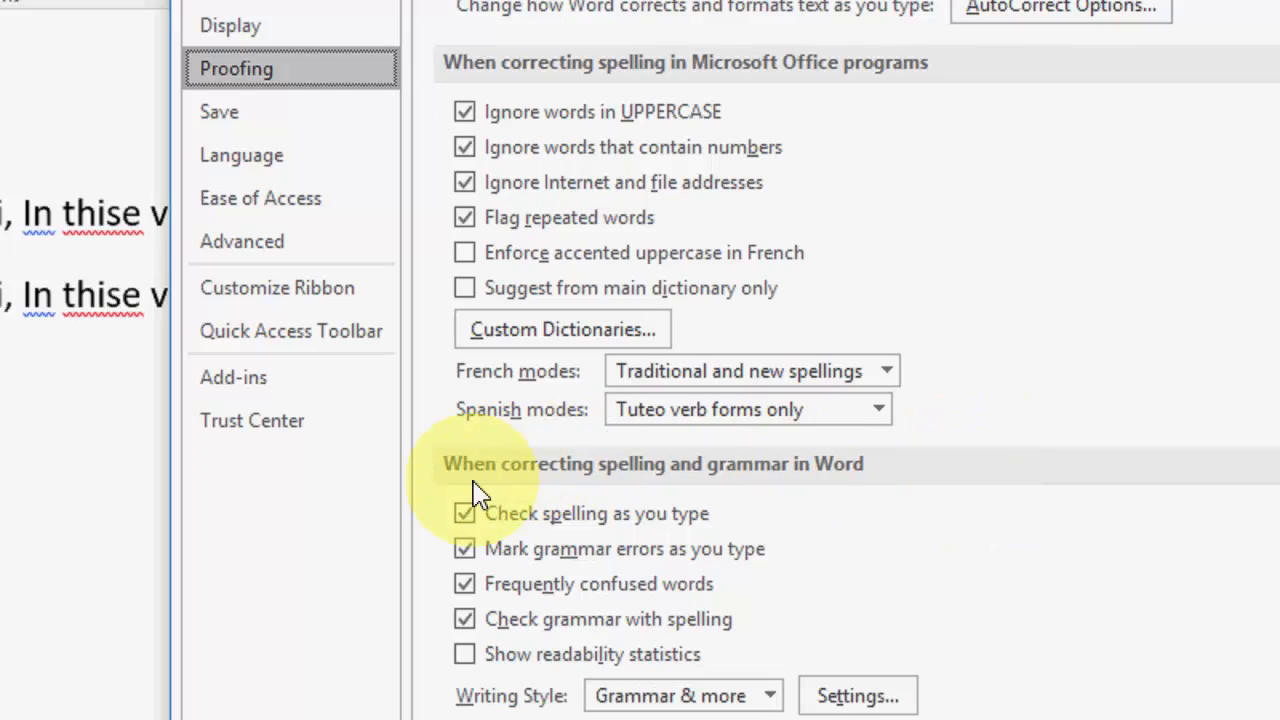
{"action": "mouse_move", "coordinate": [750, 490]}
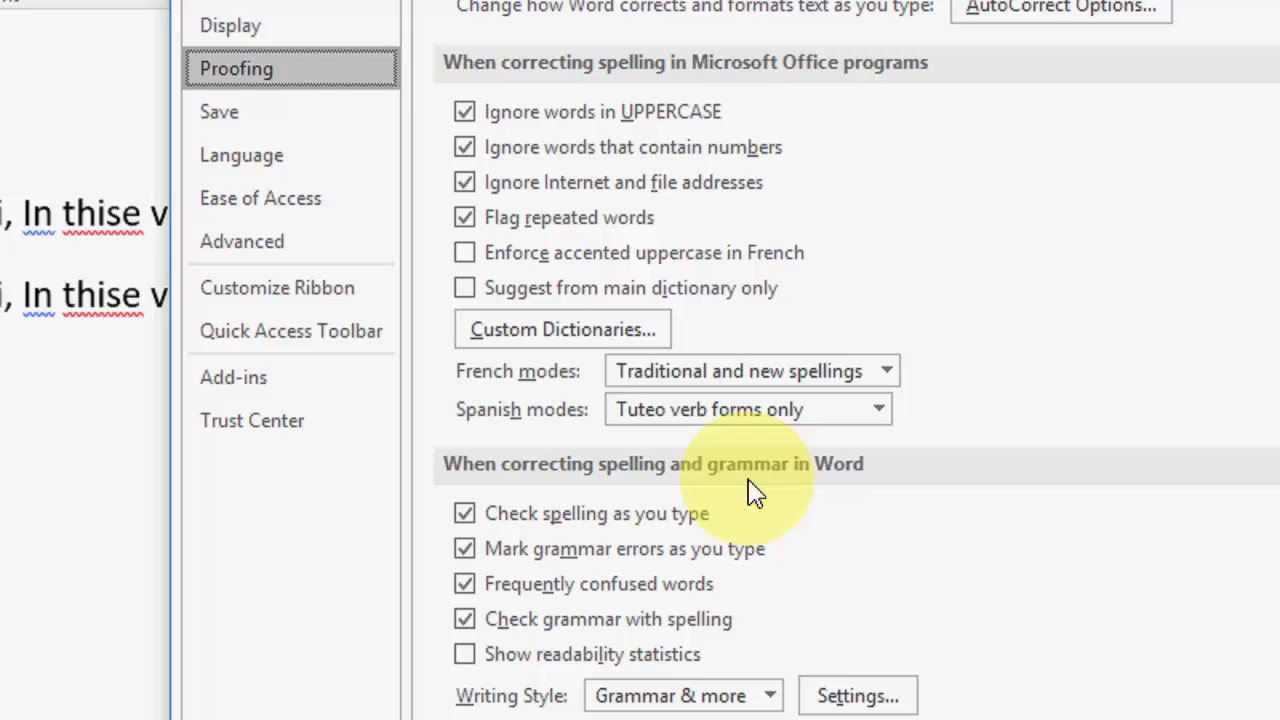
{"action": "mouse_move", "coordinate": [862, 490]}
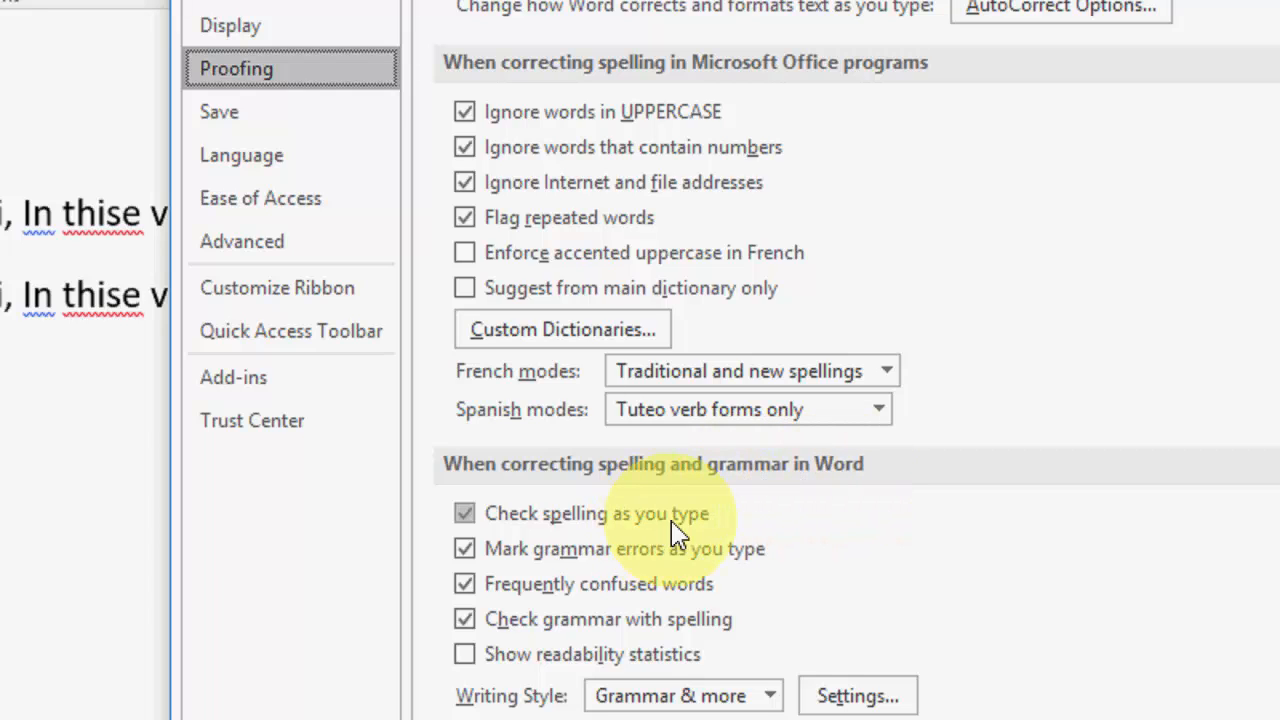
{"action": "left_click", "coordinate": [464, 512]}
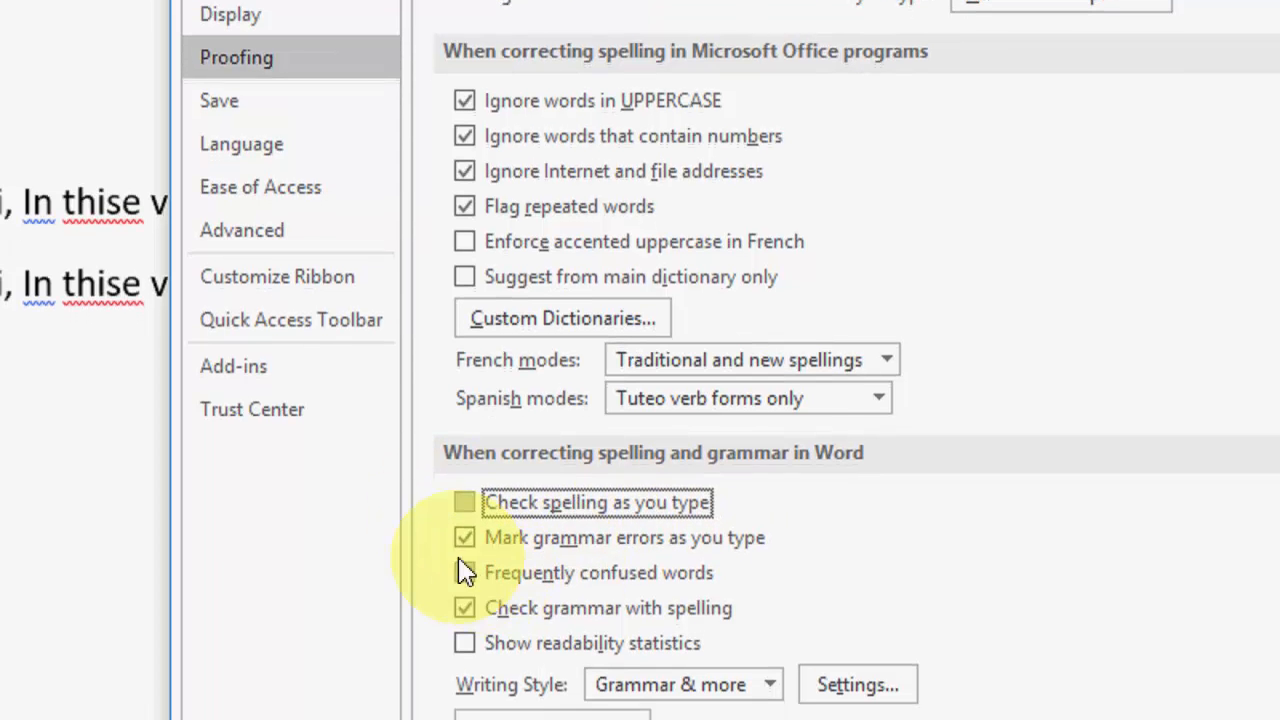
{"action": "left_click", "coordinate": [464, 536]}
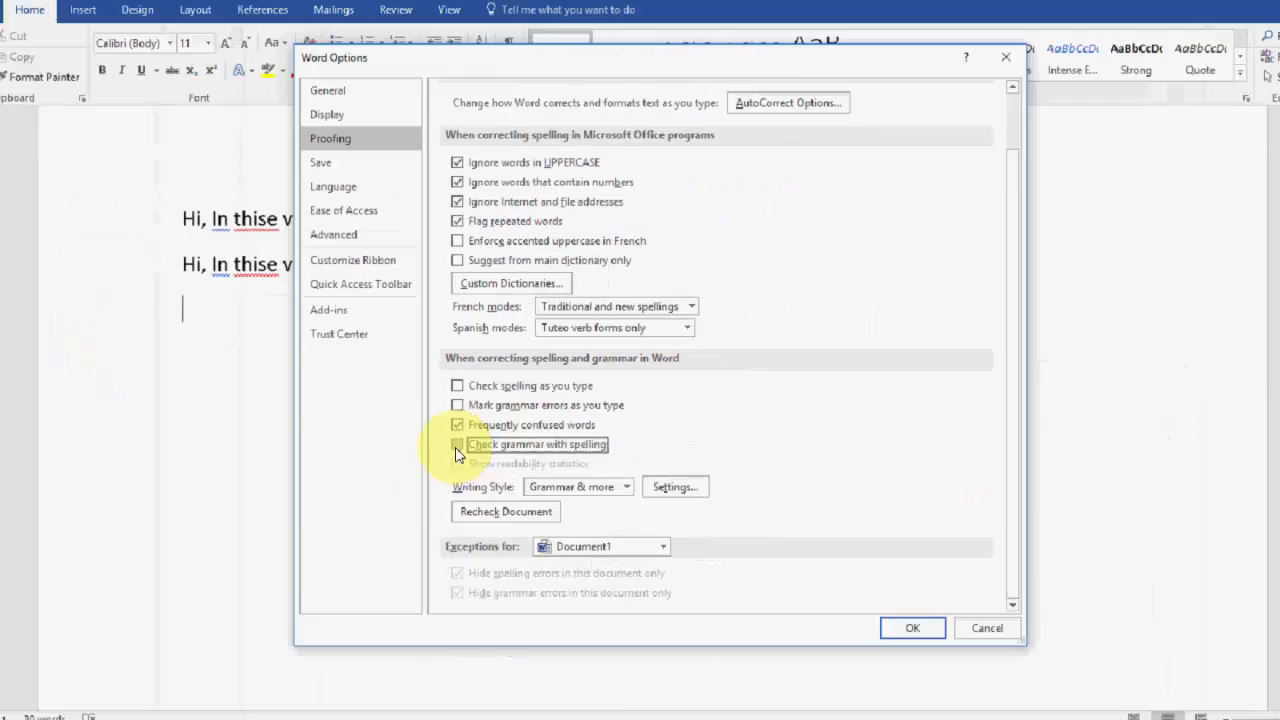
Step: Apply the settings with OK and add the unmarked gibberish line 'Dfsd sfsd fsd'
{"action": "left_click", "coordinate": [912, 628]}
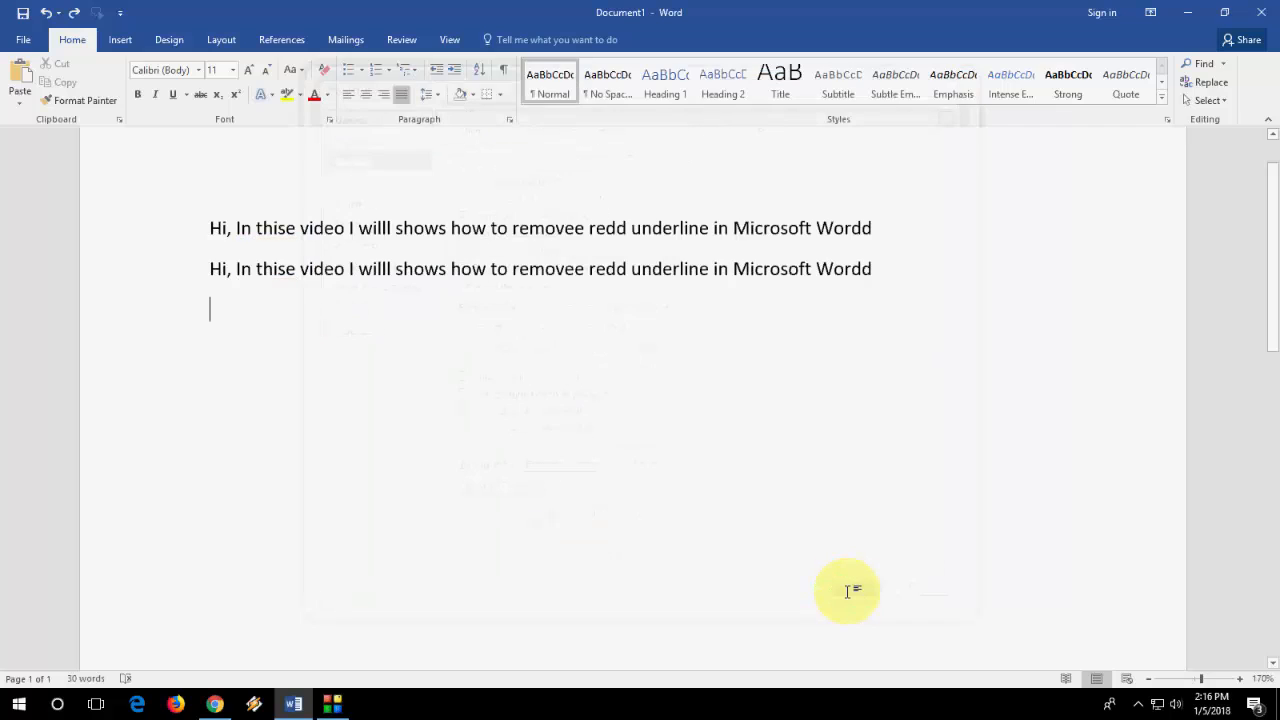
{"action": "mouse_move", "coordinate": [392, 304]}
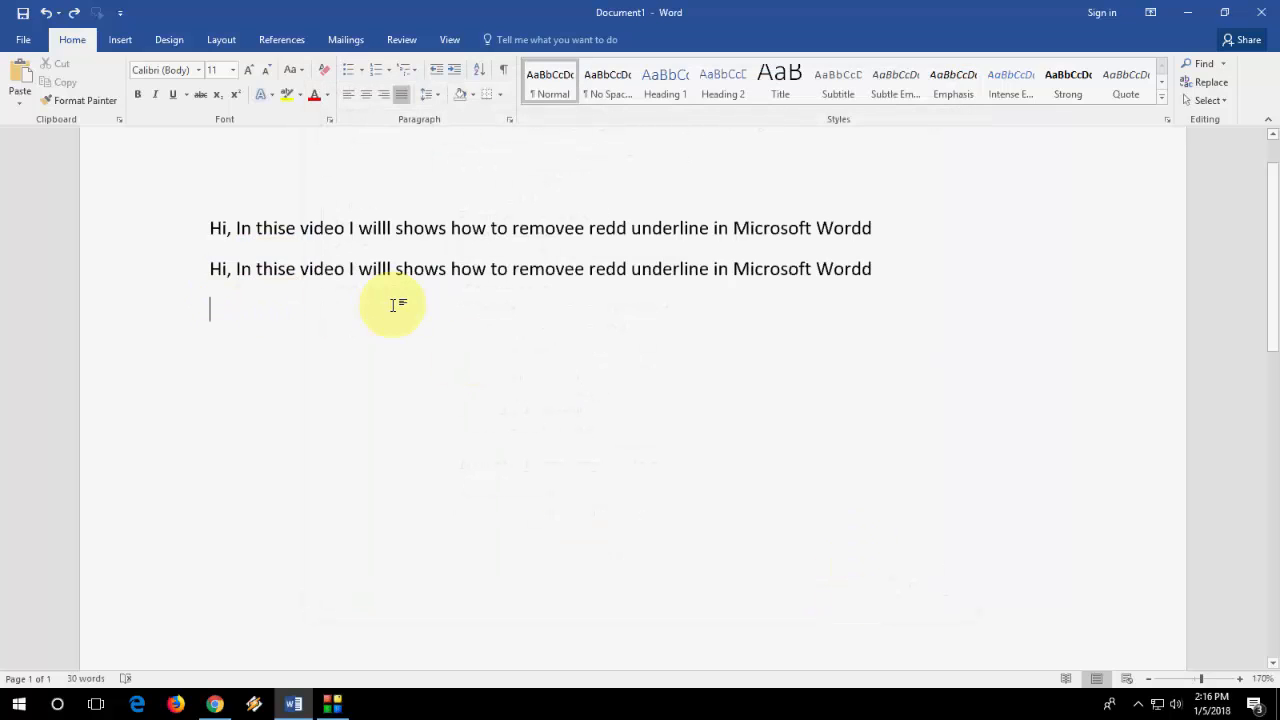
{"action": "type", "text": "Dfsd sfsd fsdfsdf sdf sdfsd fasdfasdfsdf sdfsdf sdf sfsfs f"}
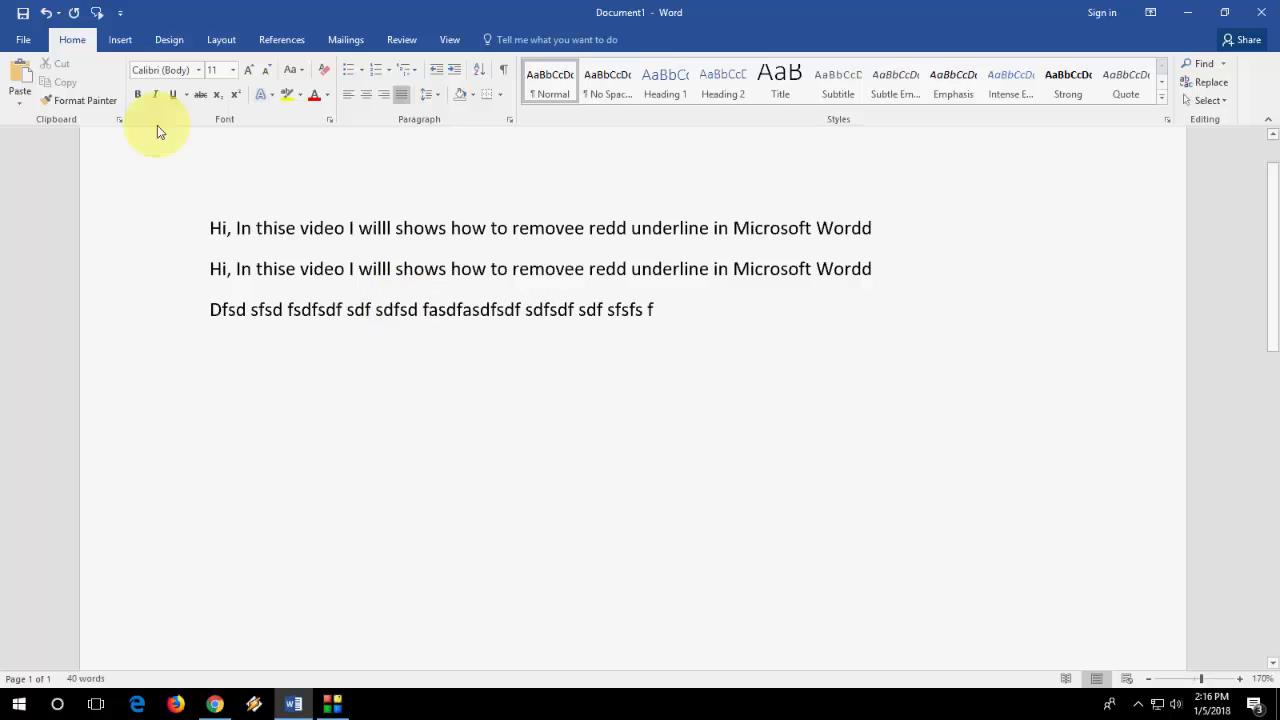
Step: Back in Options > Proofing, re-enable spelling and grammar checking as you type
{"action": "left_click", "coordinate": [24, 40]}
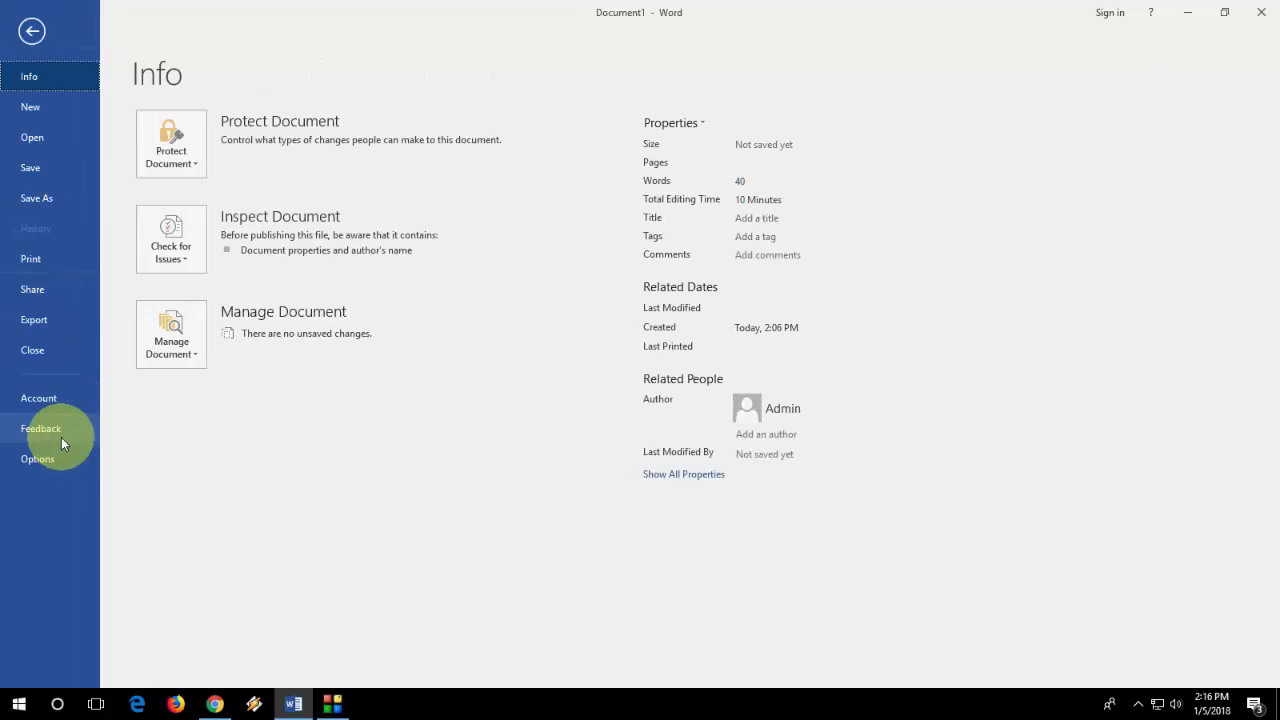
{"action": "left_click", "coordinate": [38, 458]}
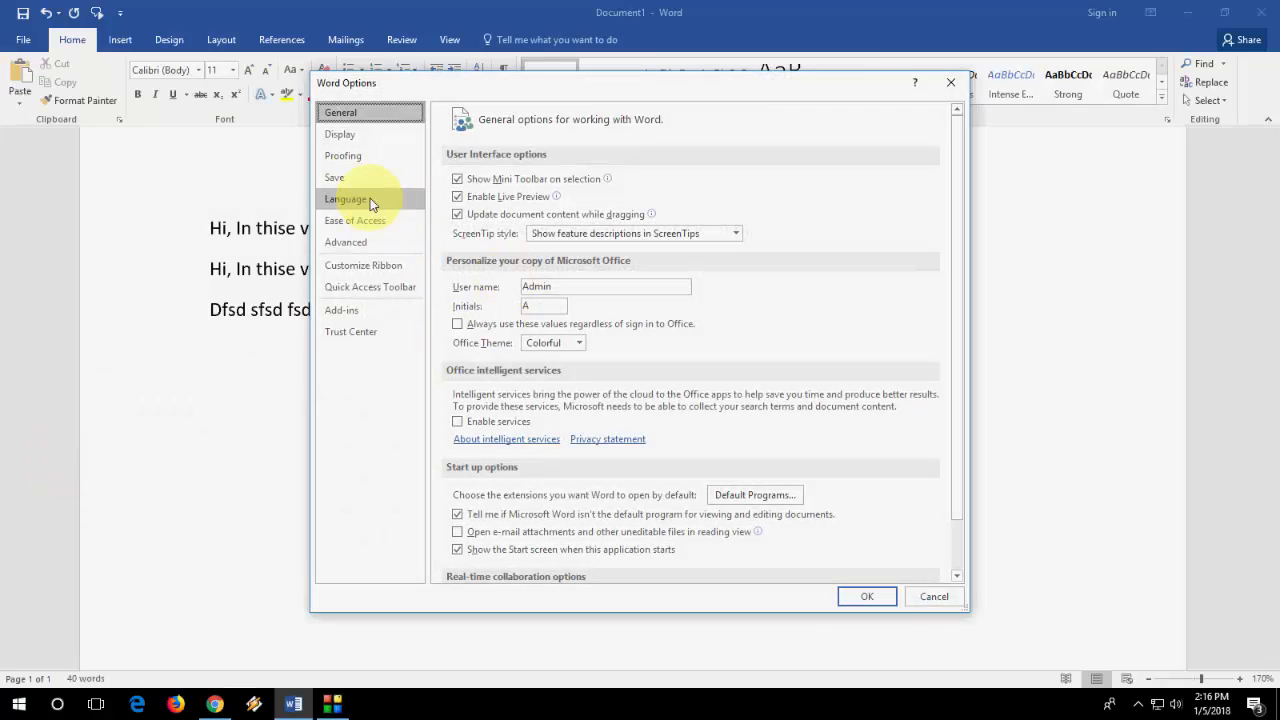
{"action": "left_click", "coordinate": [342, 156]}
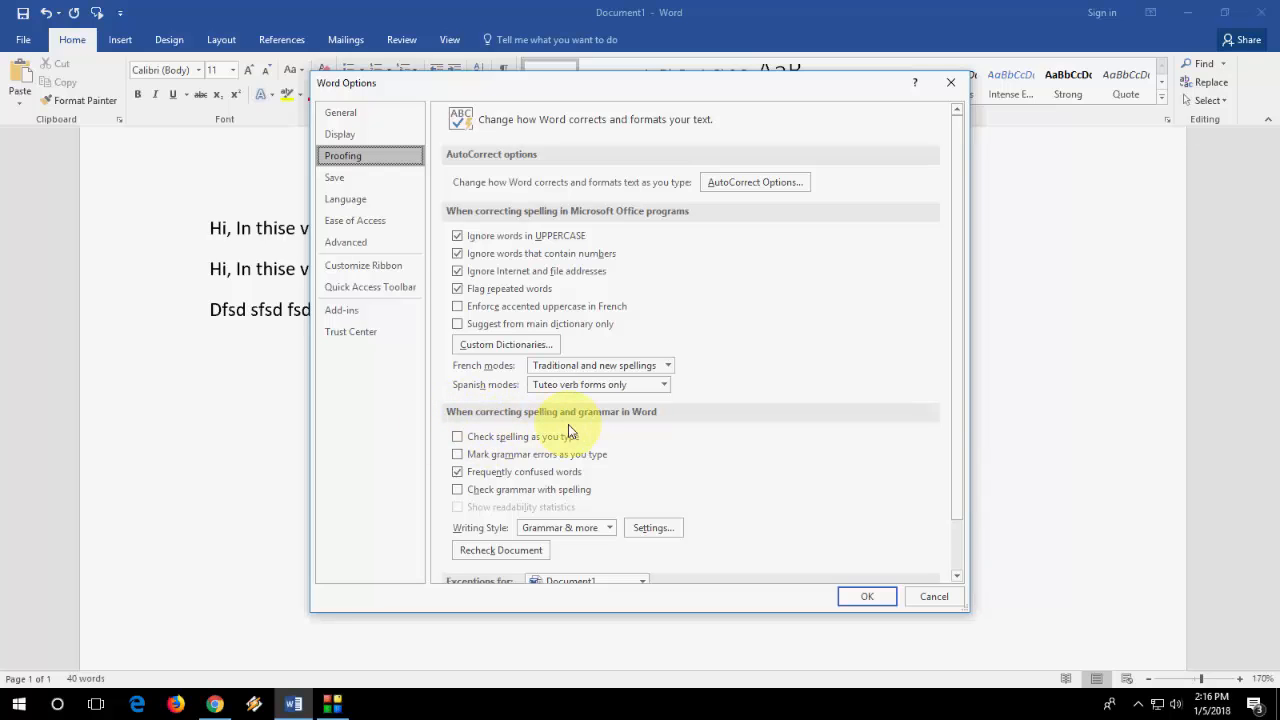
{"action": "mouse_move", "coordinate": [558, 432]}
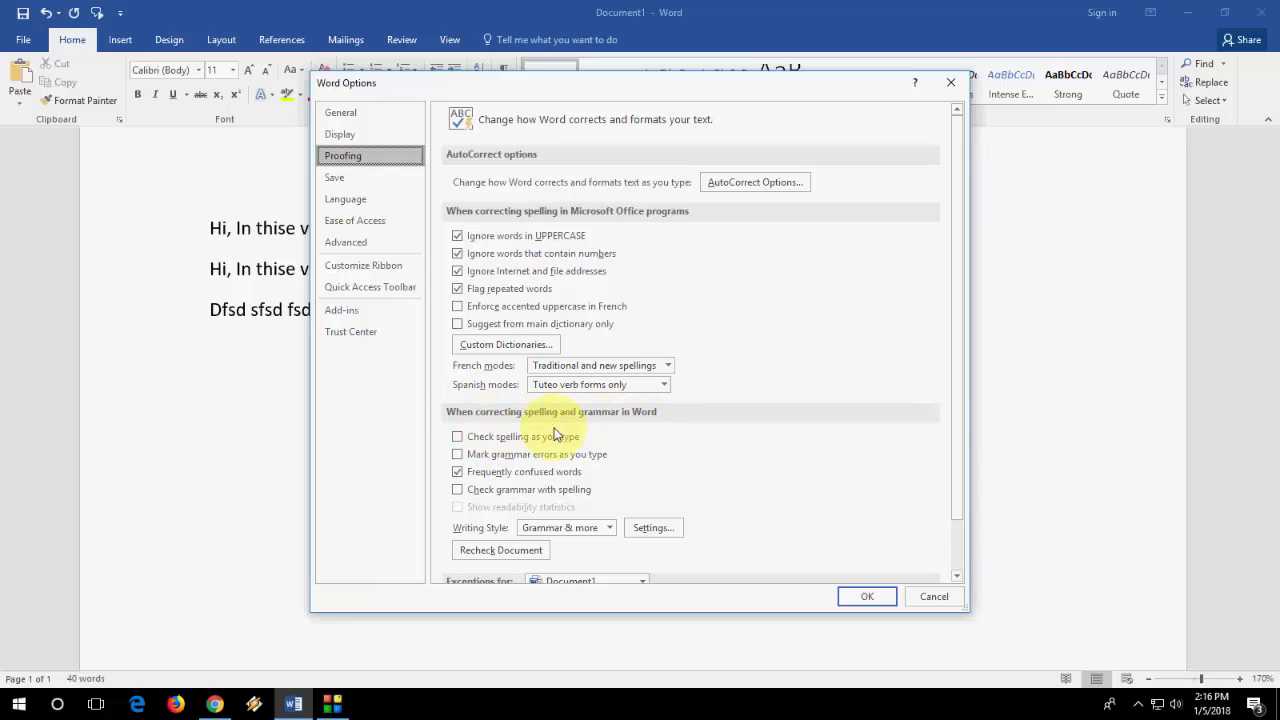
{"action": "left_click", "coordinate": [456, 436]}
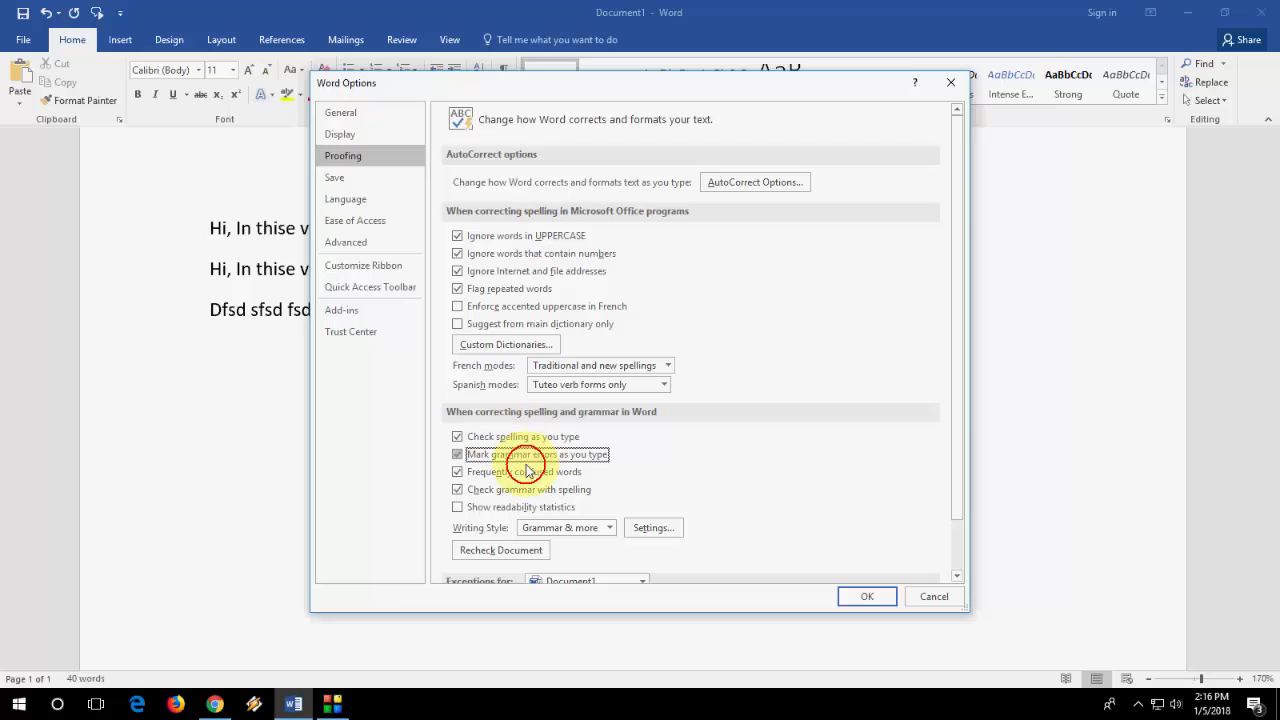
{"action": "left_click", "coordinate": [866, 596]}
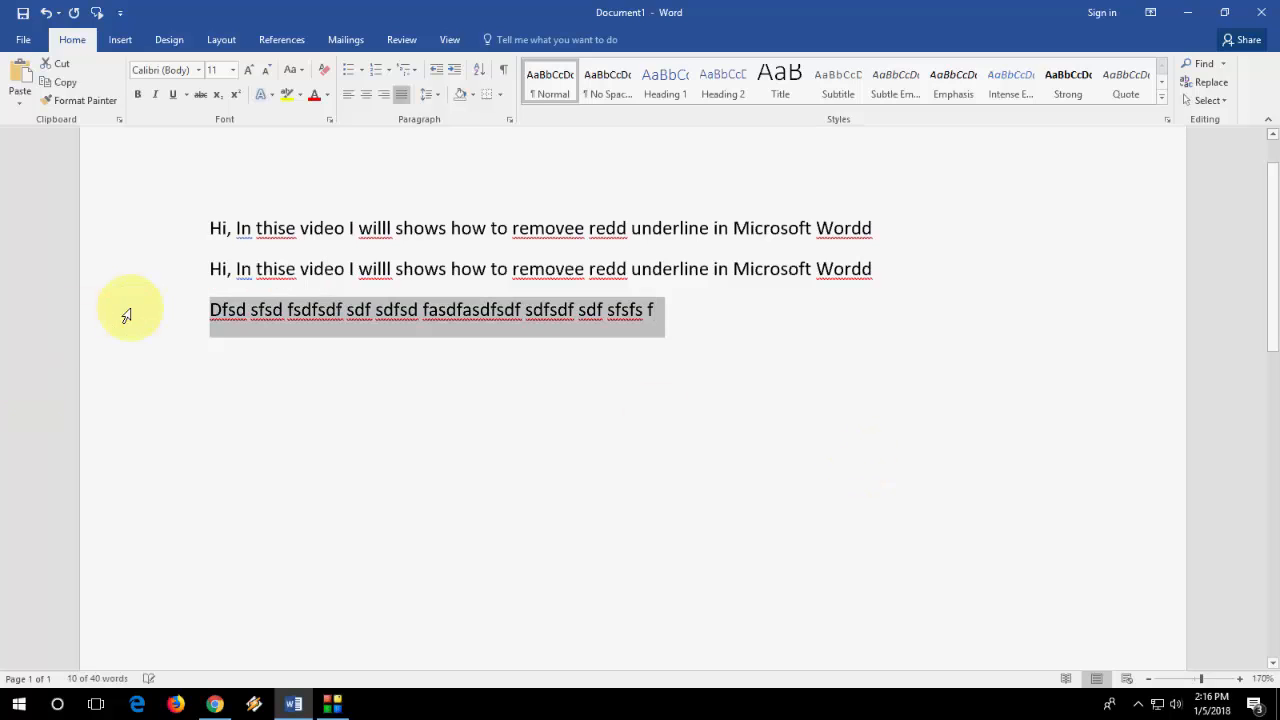
Step: Delete the gibberish line and type 'thes' after 'Wordd' on the second line
{"action": "key", "text": "delete"}
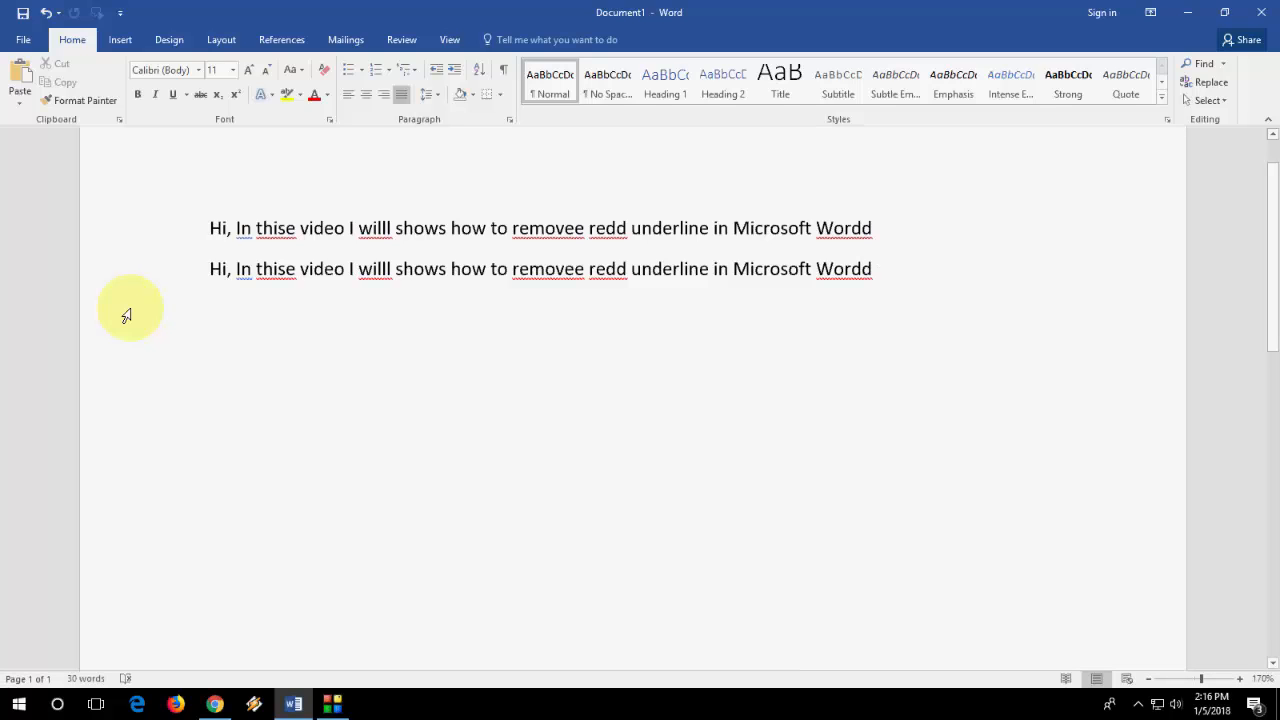
{"action": "left_click", "coordinate": [876, 268]}
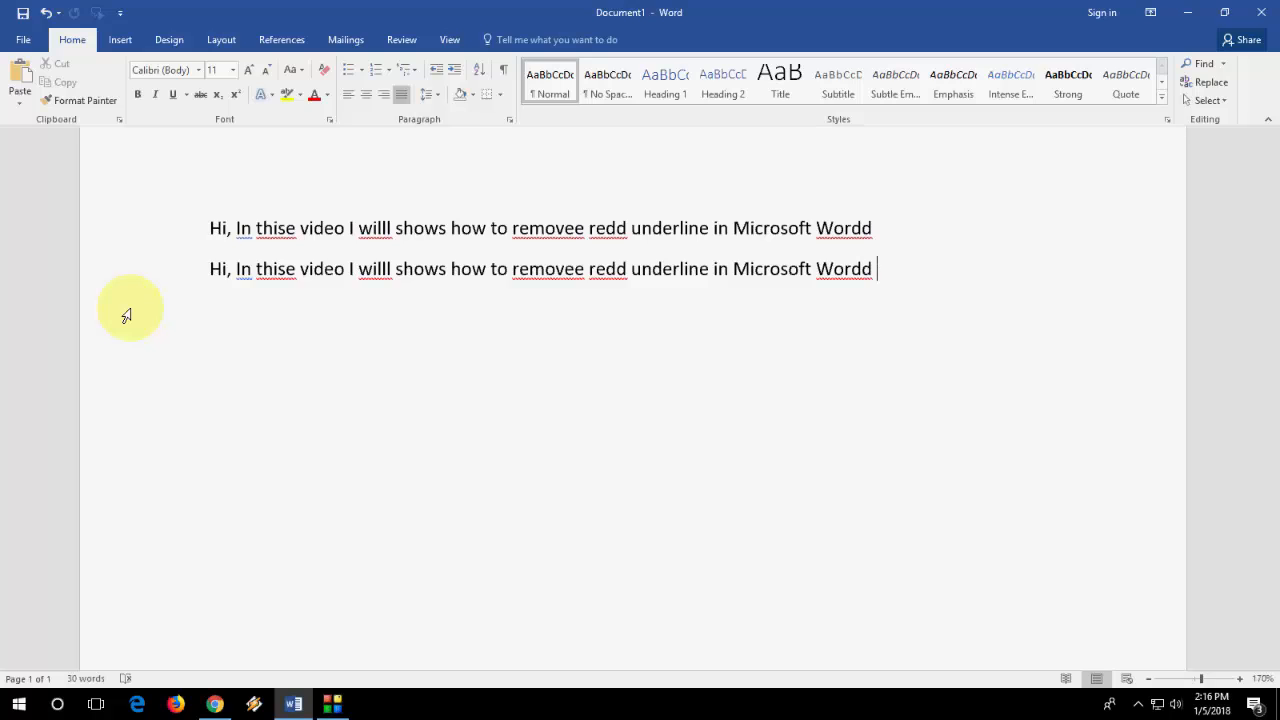
{"action": "type", "text": "the"}
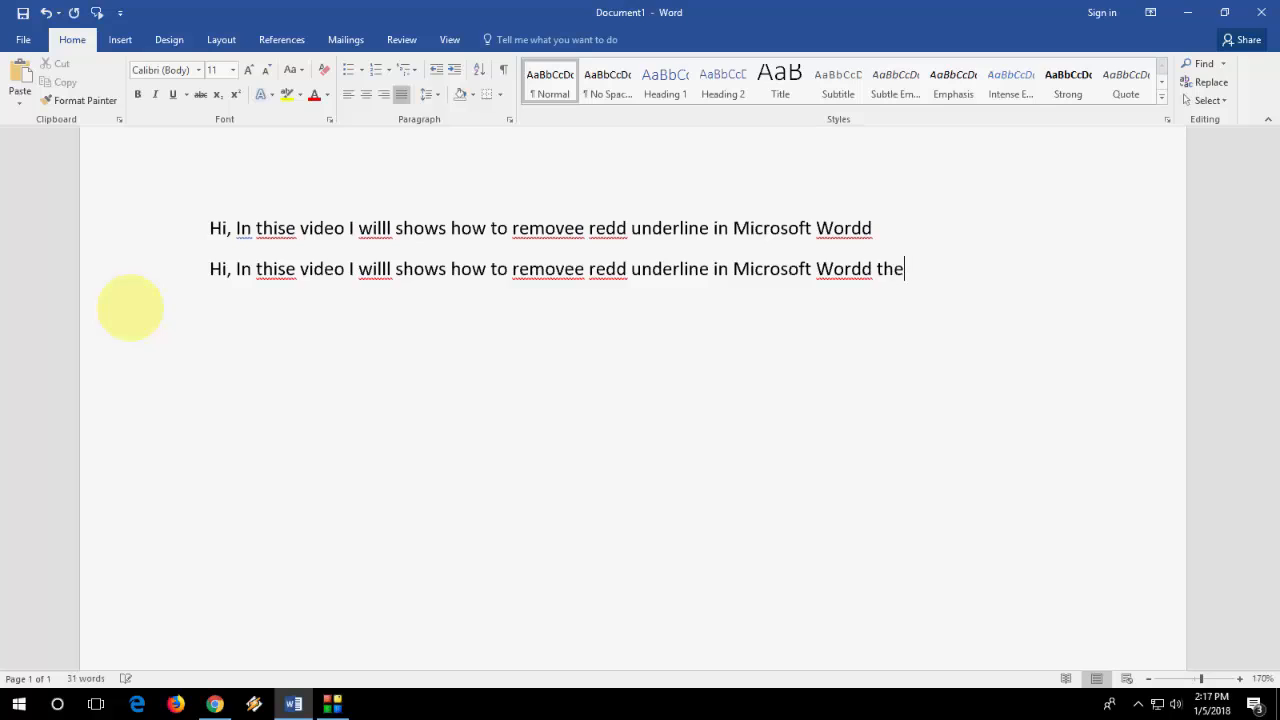
{"action": "type", "text": "s"}
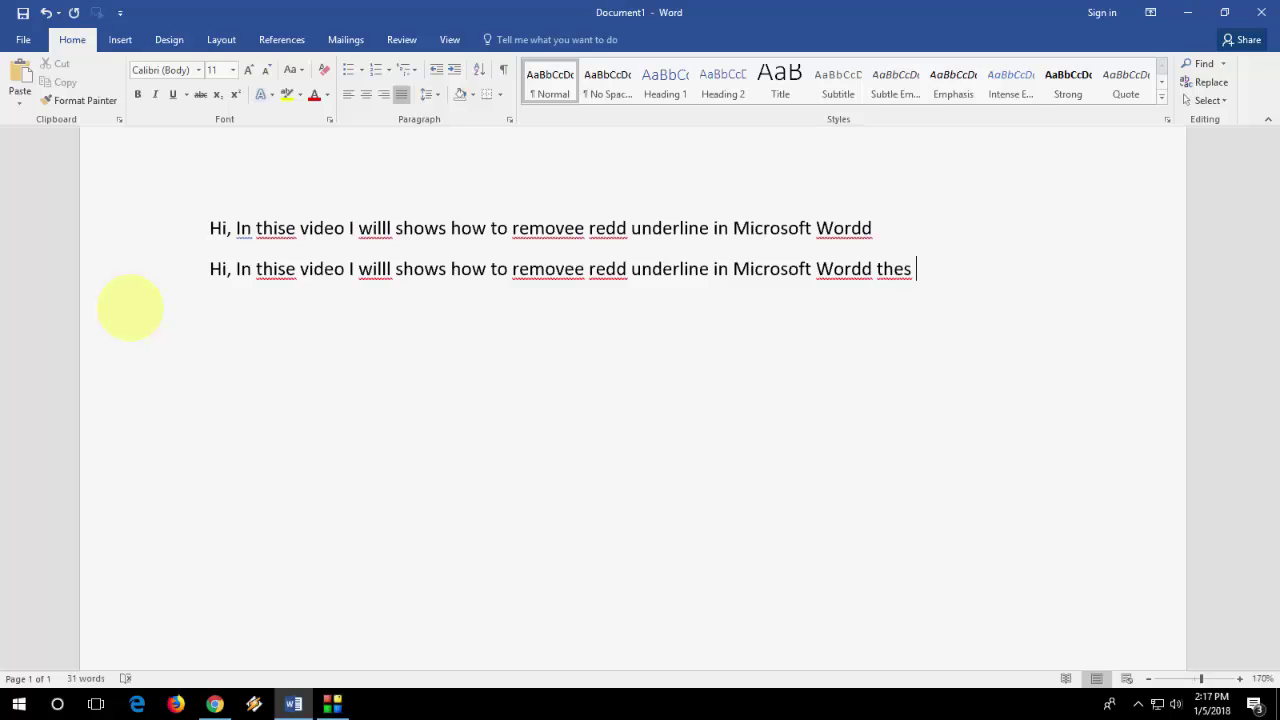